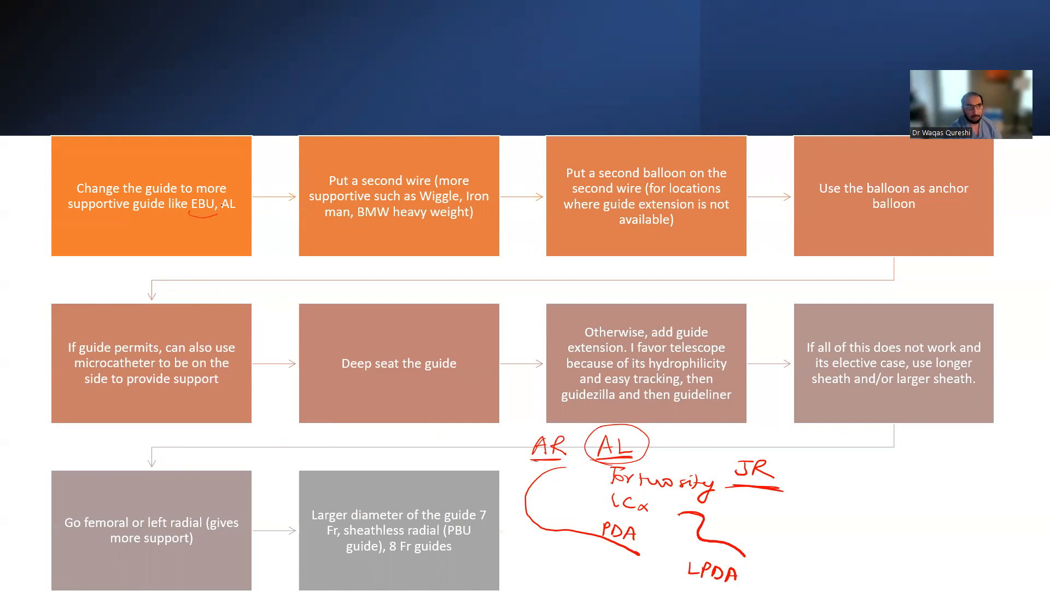
Circle the supportive guide names EBU and AL in red on the flowchart.
left_click_drag(187, 201, 234, 208)
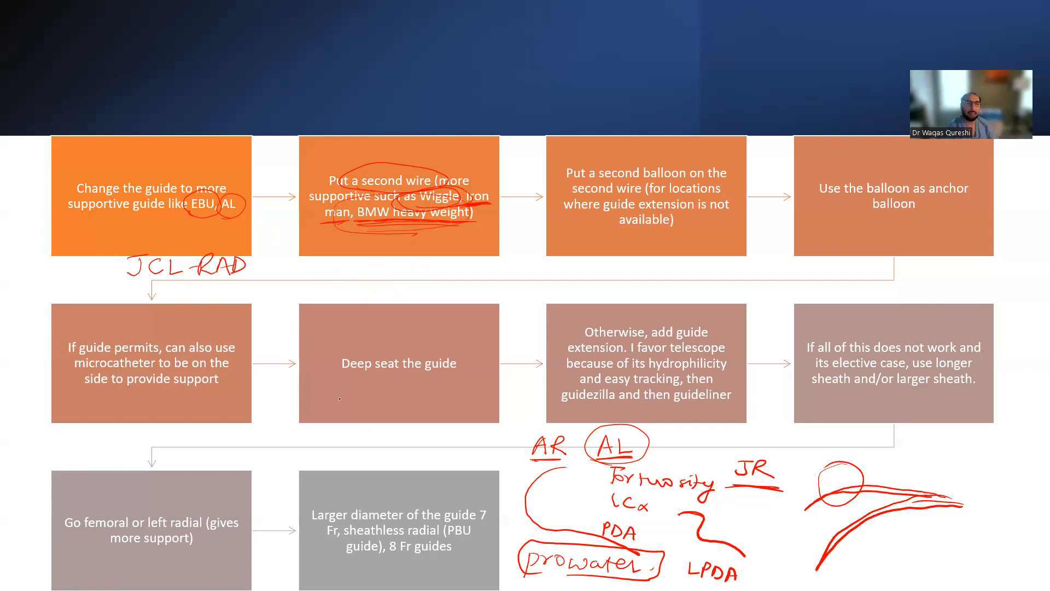
mouse_move(396, 258)
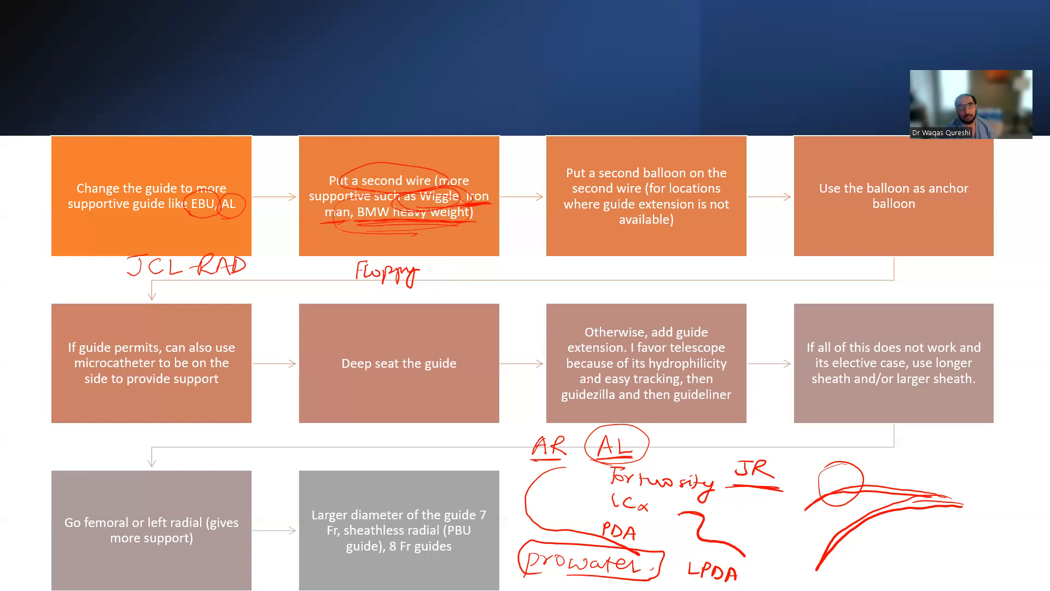
Draw a red arrow from the second-wire step toward the second-balloon step.
left_click_drag(502, 208, 537, 207)
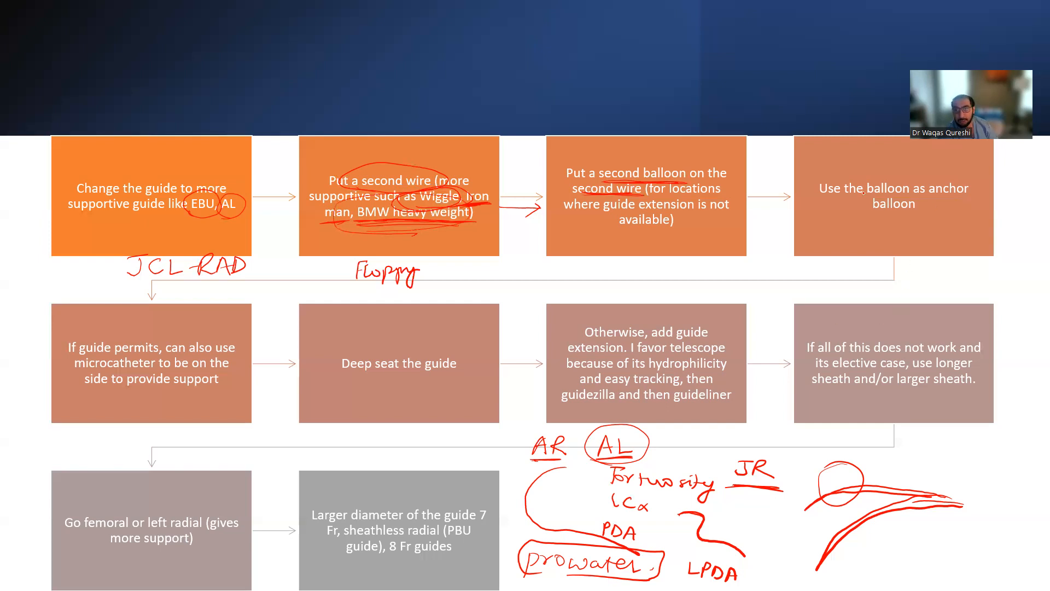
left_click_drag(834, 190, 922, 191)
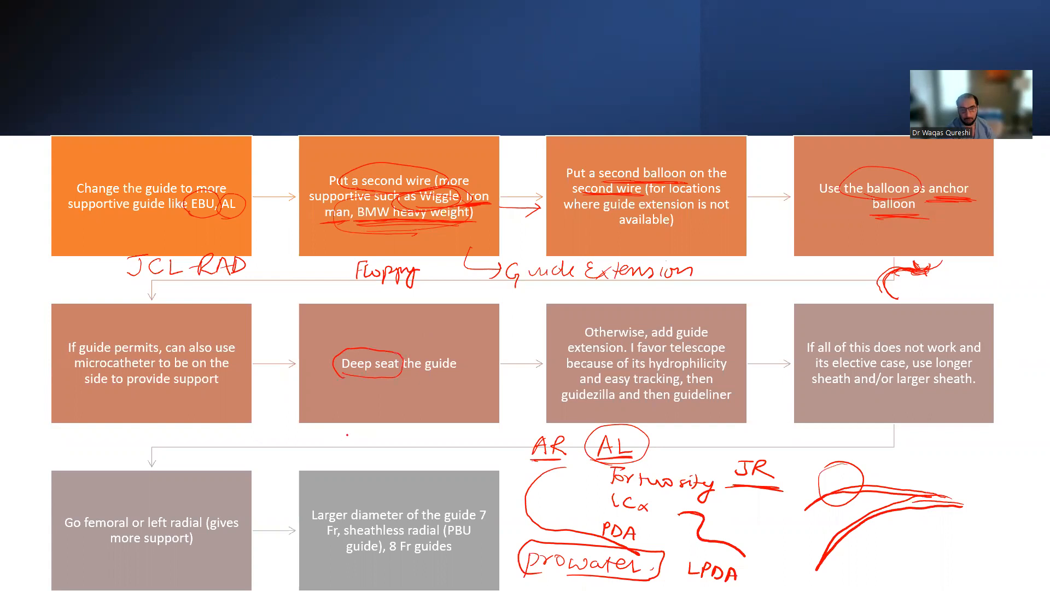
Add a small red L-shaped wire mark below the 'Deep seat the guide' step.
left_click_drag(394, 398, 387, 414)
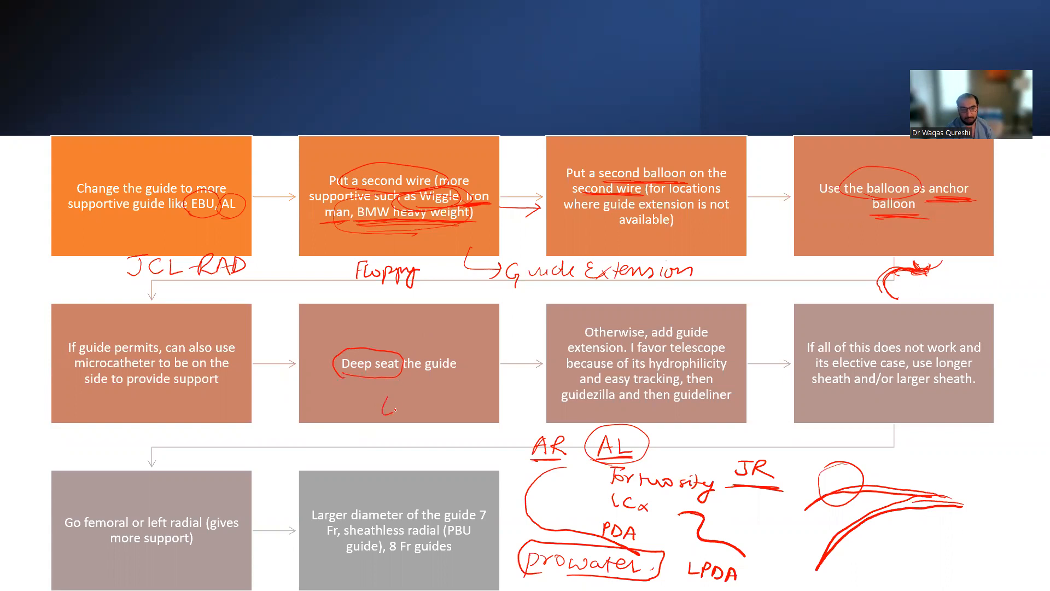